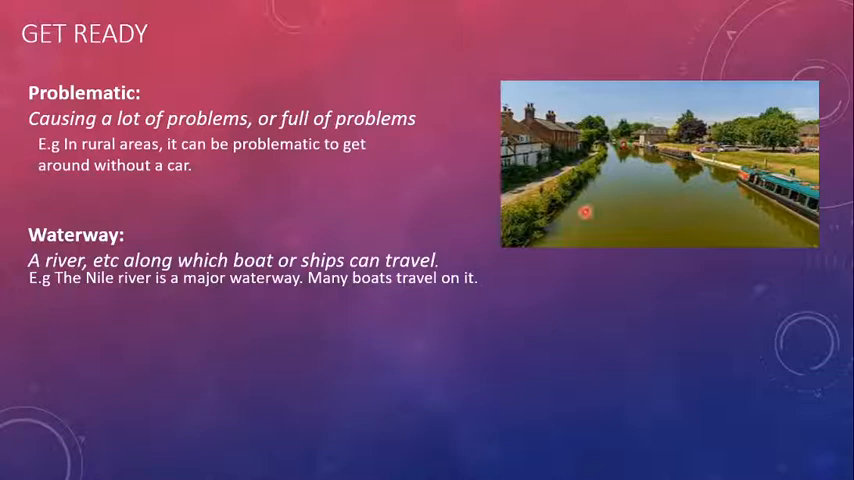
pyautogui.moveTo(649, 195)
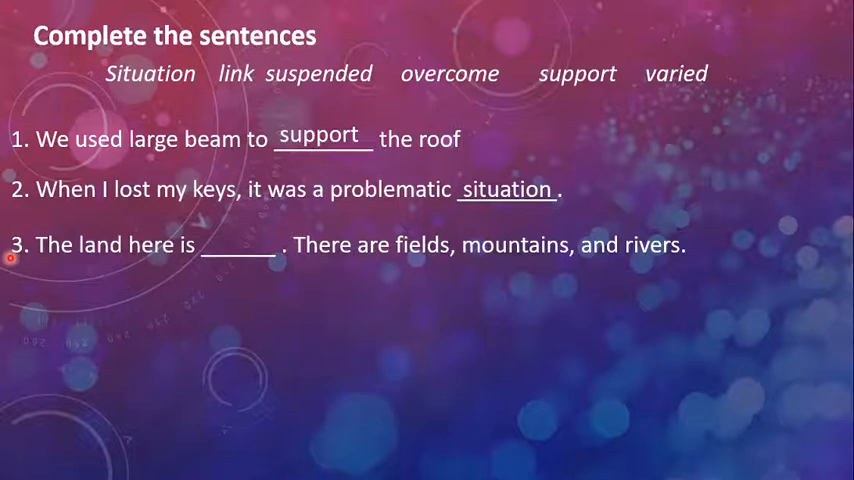
# Fill sentence 3's blank with 'varied' so the fourth sentence appears
pyautogui.write('varied')
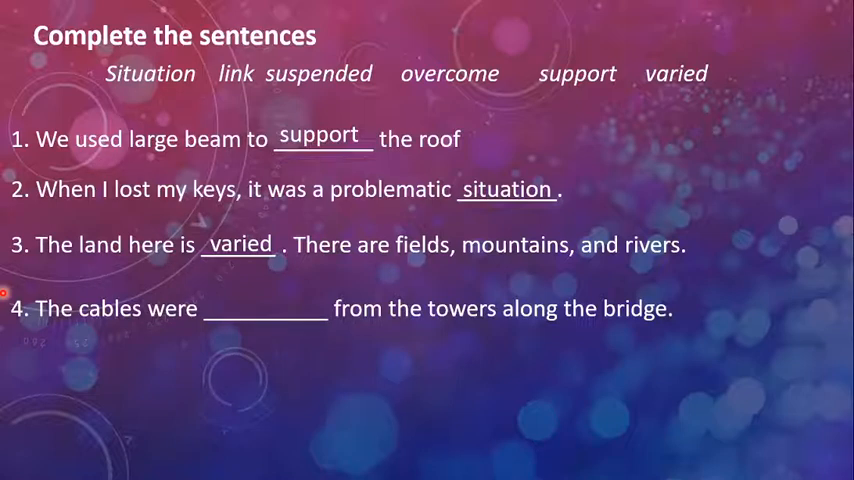
# Fill the remaining blanks through sentence 6, ending with 'link', completing all six answers
pyautogui.click(264, 328)
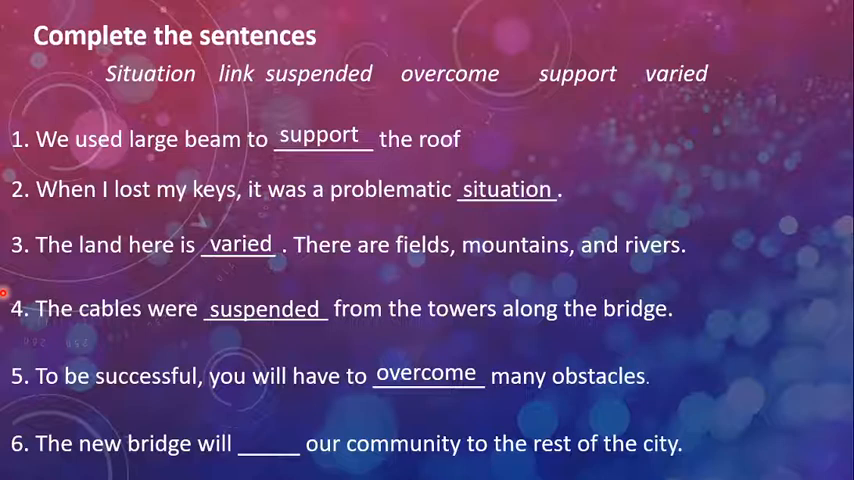
pyautogui.write('link')
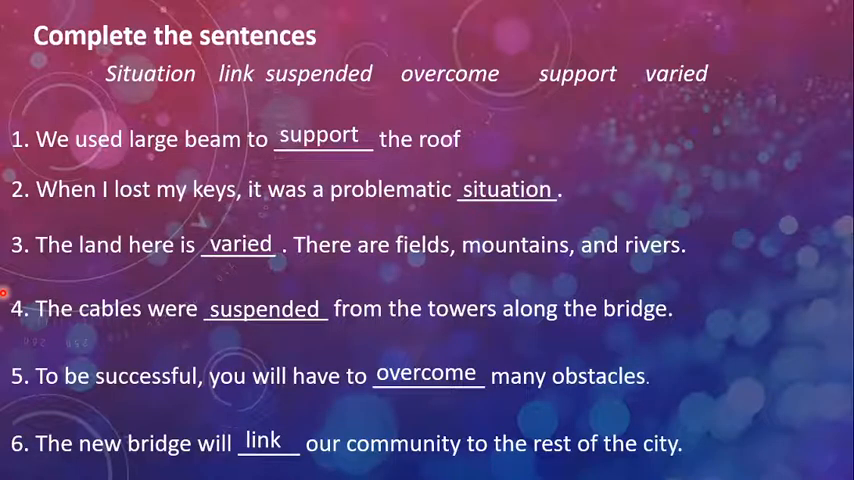